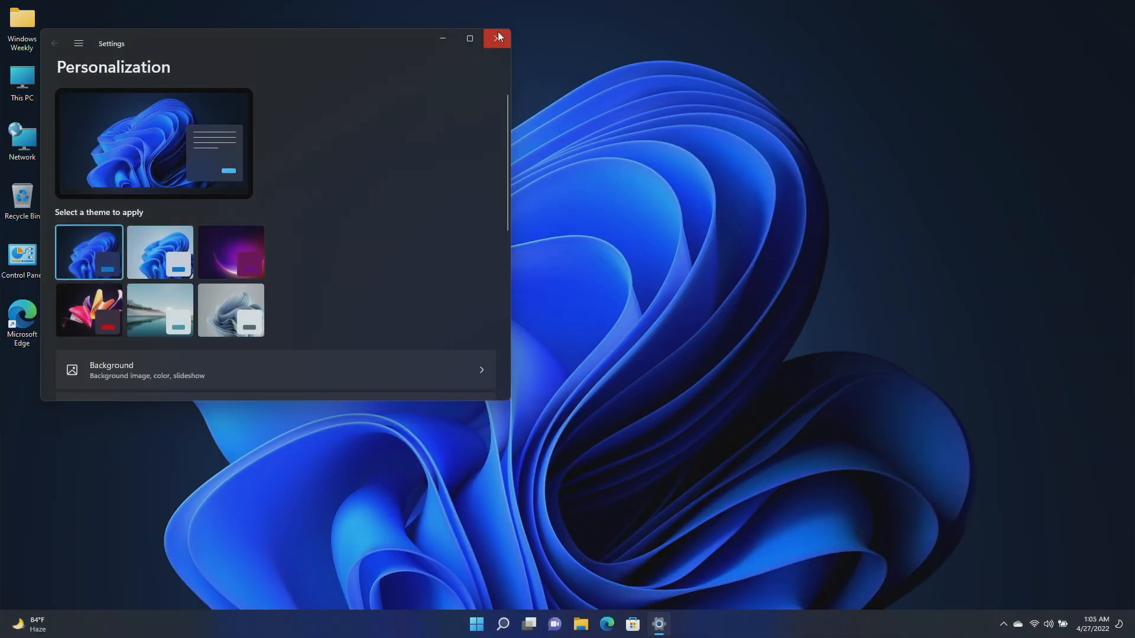
Close the Personalization settings window to return to the desktop.
left_click(497, 38)
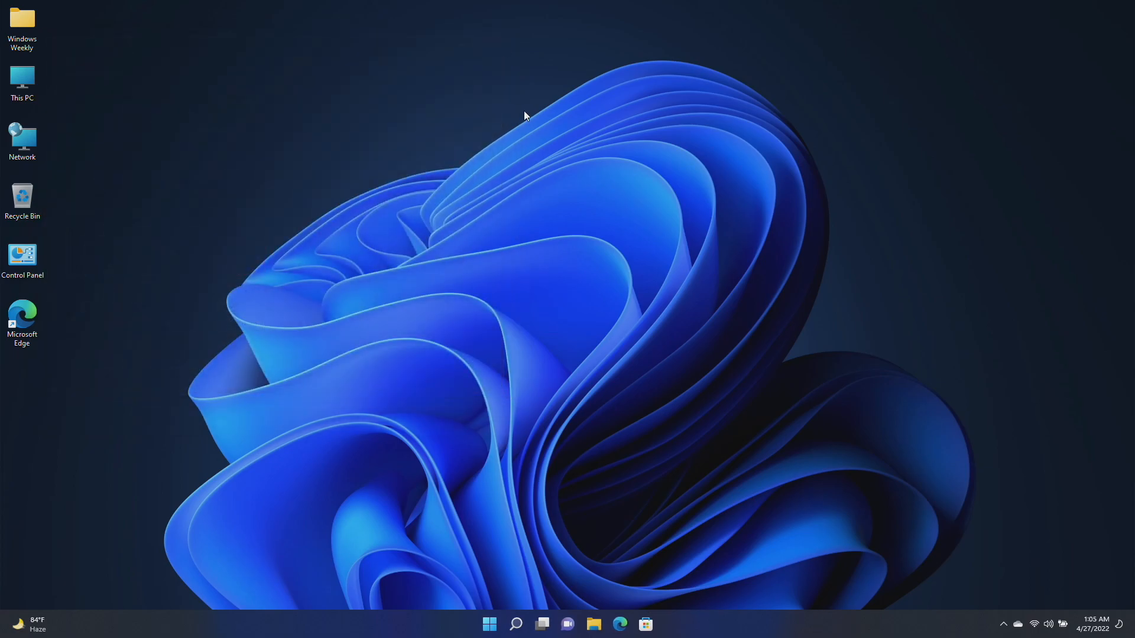
mouse_move(539, 165)
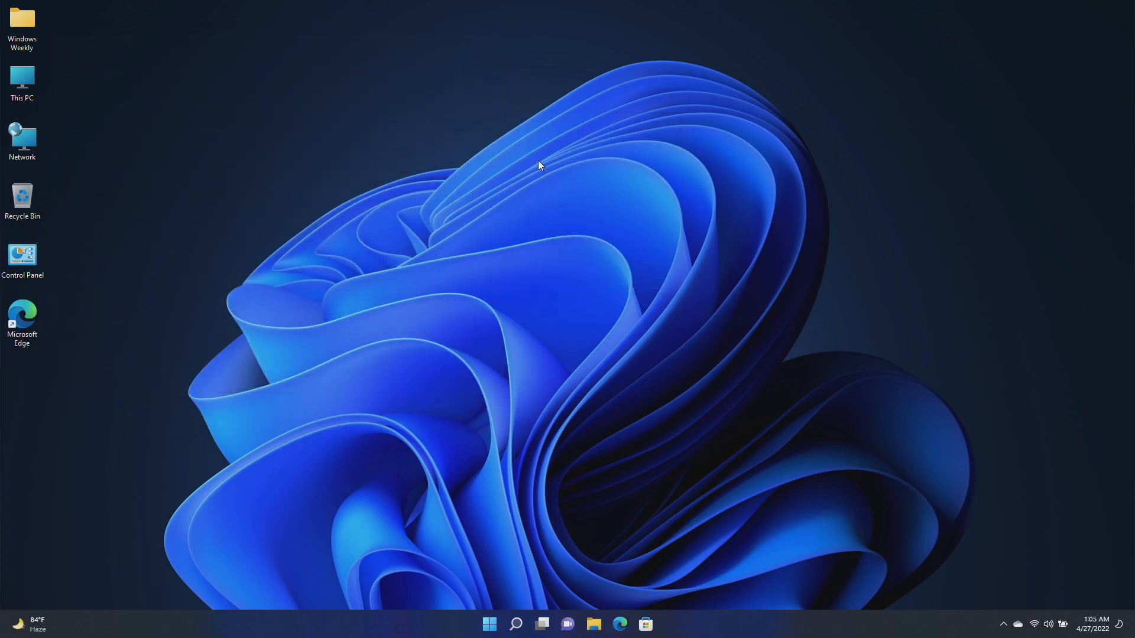
Search the Store for 'auto dark m', install Auto Dark Mode, and close the Store.
left_click(645, 625)
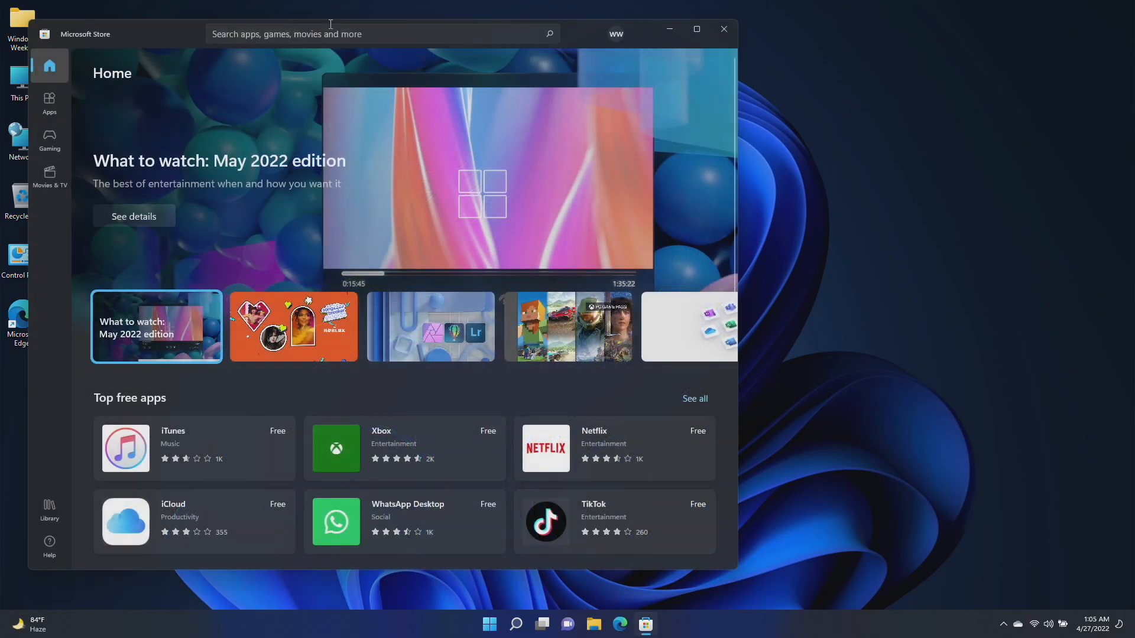
type("auto dark mode")
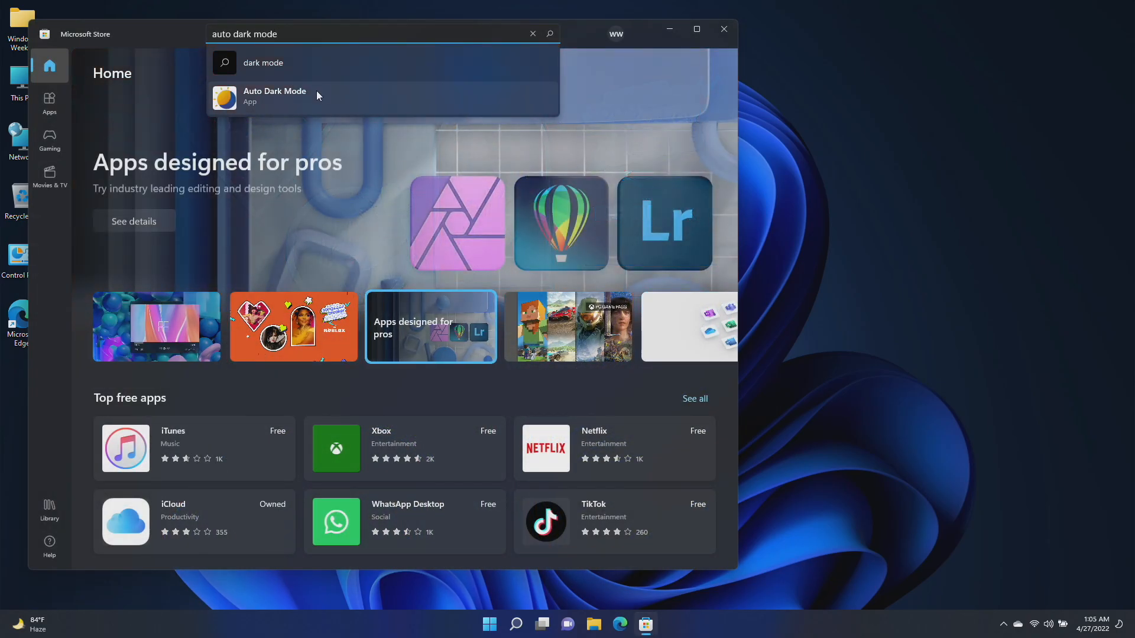
left_click(275, 96)
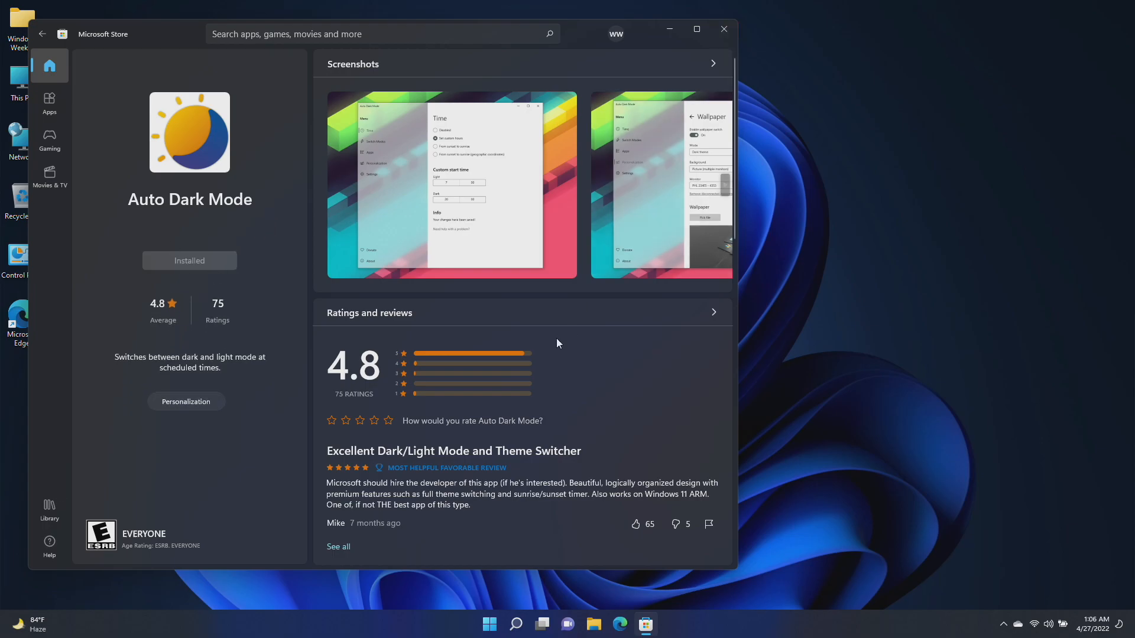
left_click(722, 29)
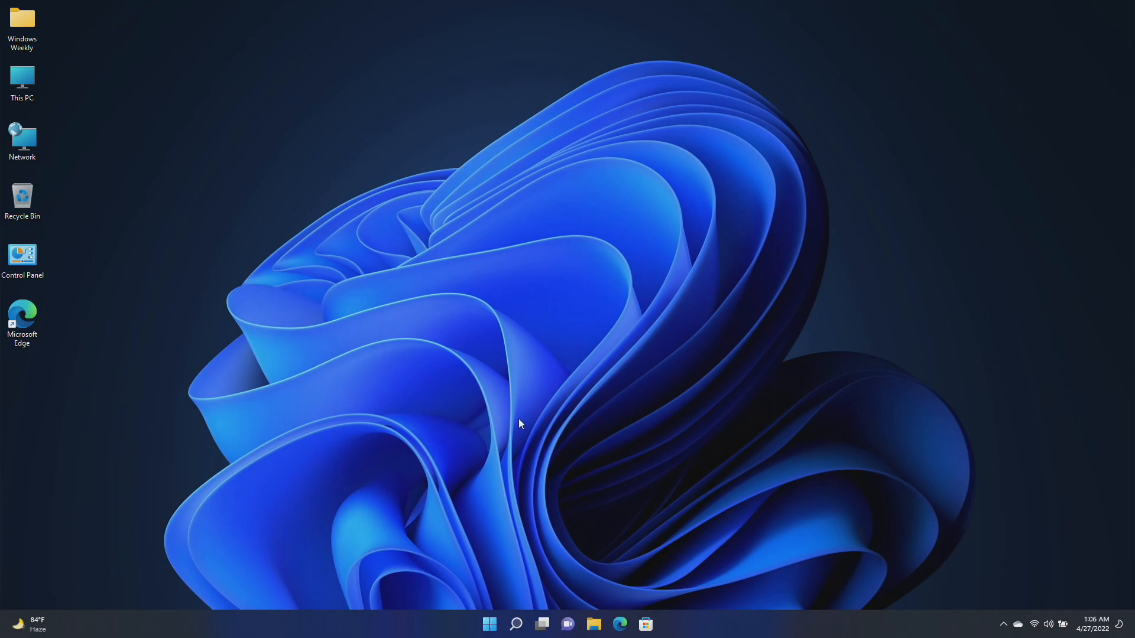
Launch Auto Dark Mode from Start's Recommended list and open its window from the tray.
left_click(489, 624)
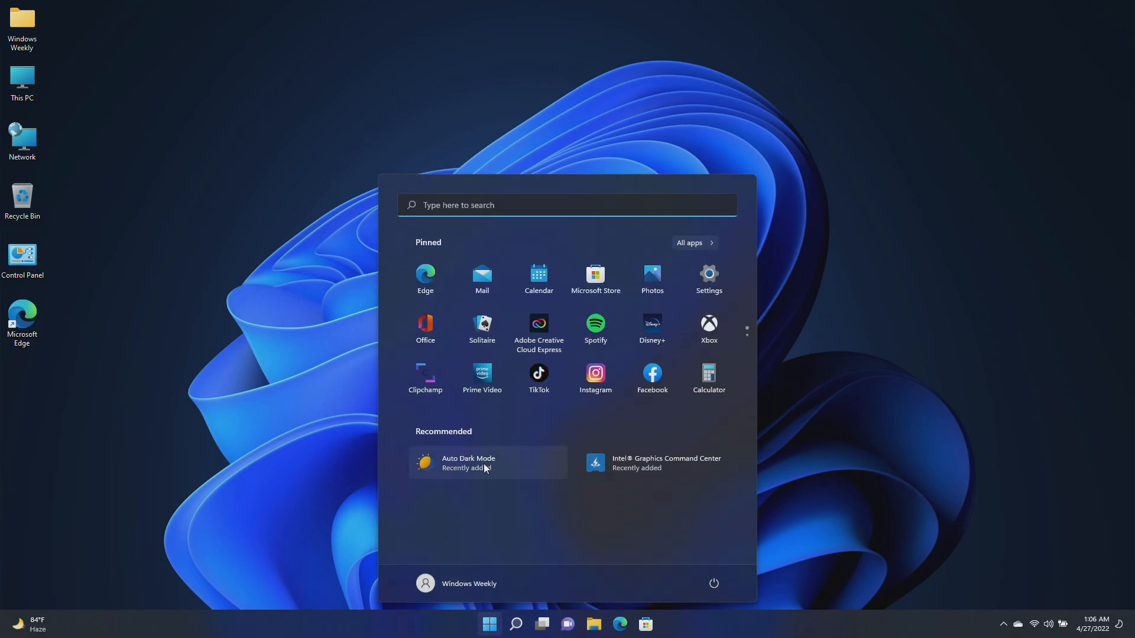
left_click(489, 623)
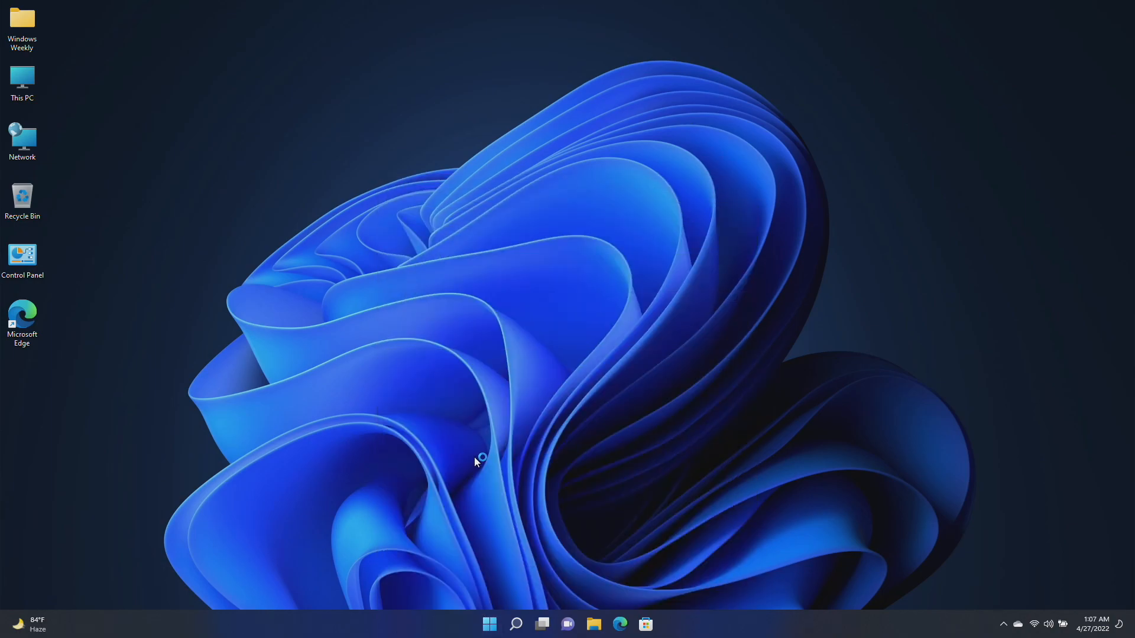
mouse_move(489, 448)
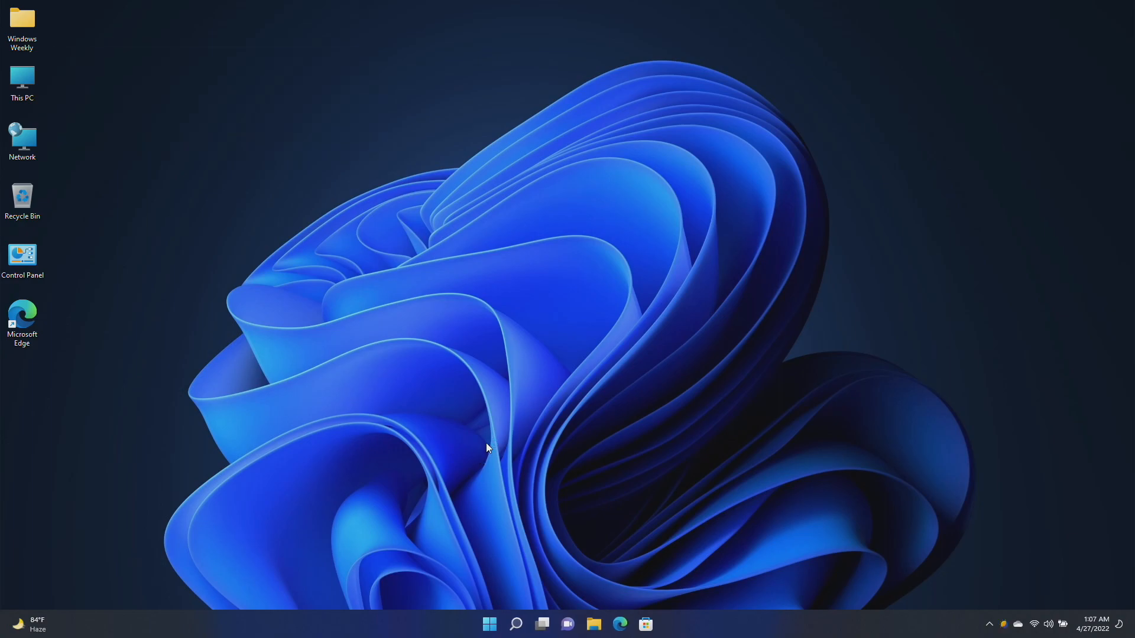
left_click(657, 623)
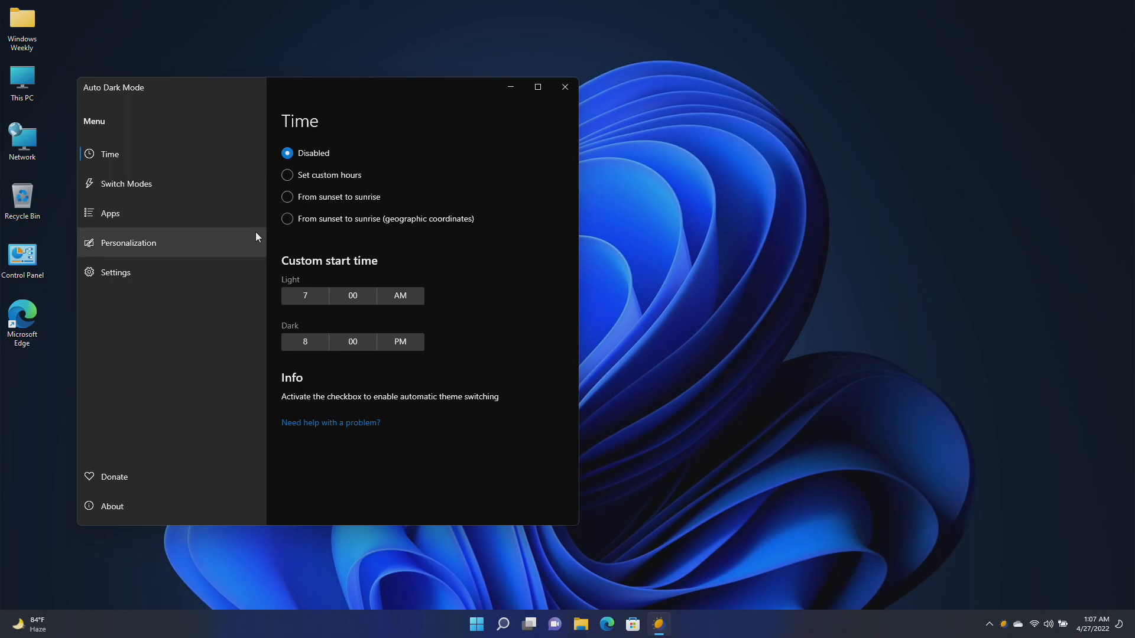
On Switch Modes, assign the Ctrl+Shift hotkeys (D, S) and turn system-wide hotkeys on.
left_click(126, 183)
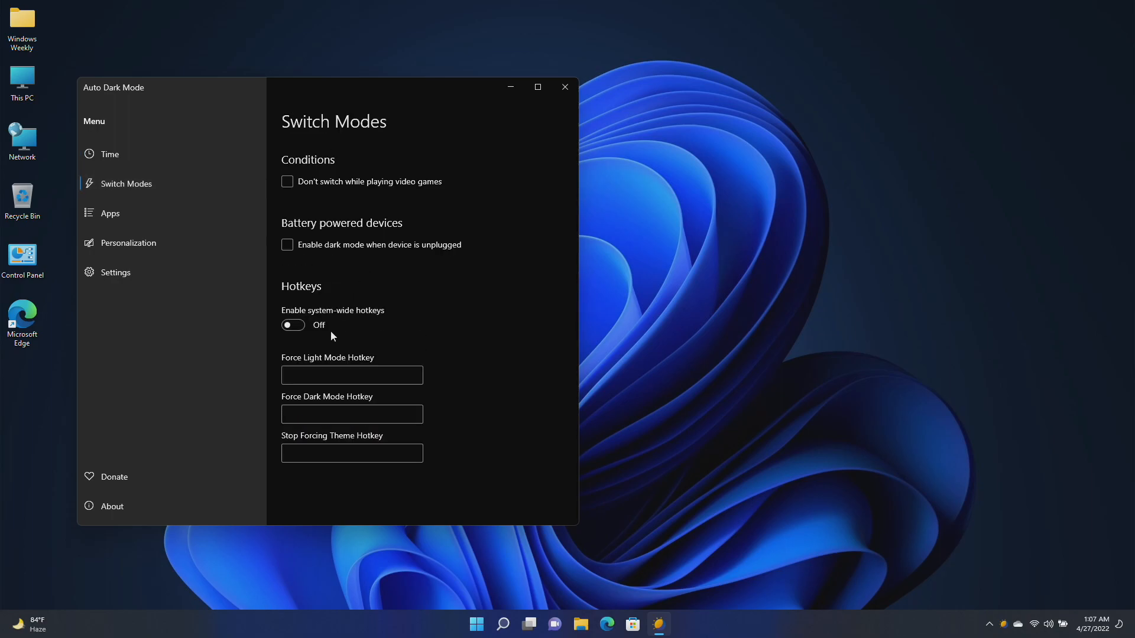
left_click(351, 375)
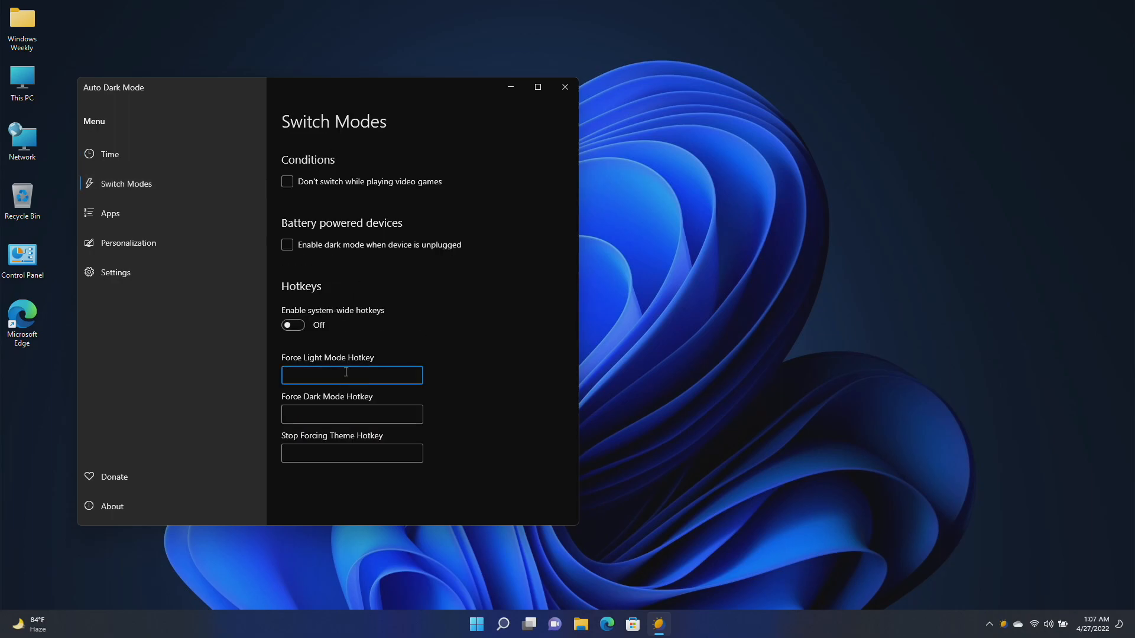
type("Ctrl + Shift + D")
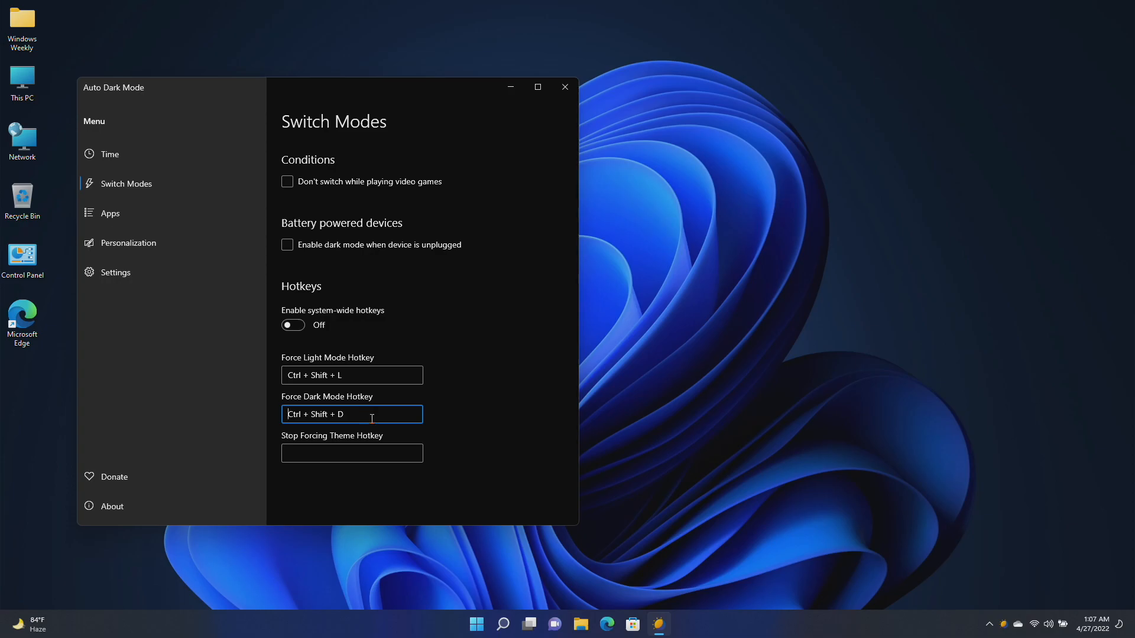
left_click(351, 452)
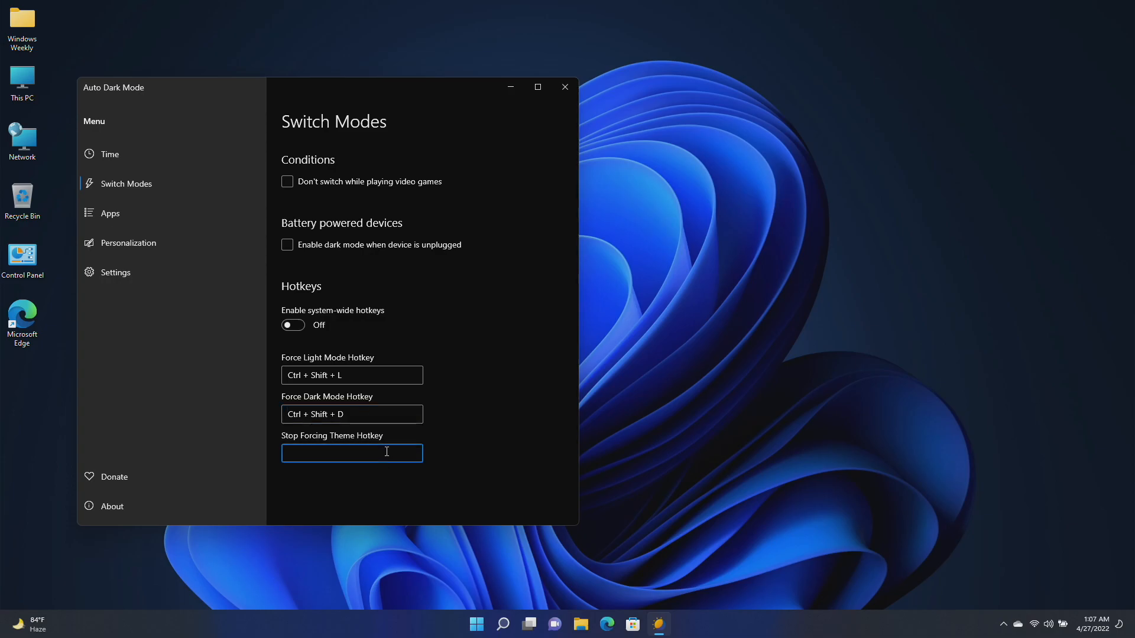
type("Ctrl + Shift + S")
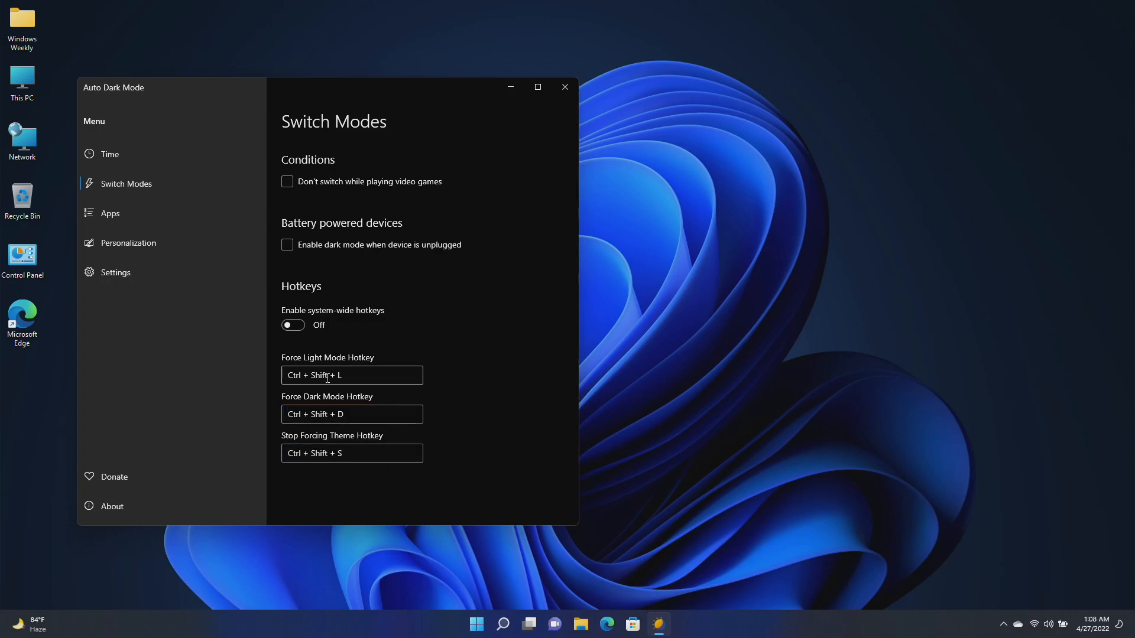
left_click(293, 325)
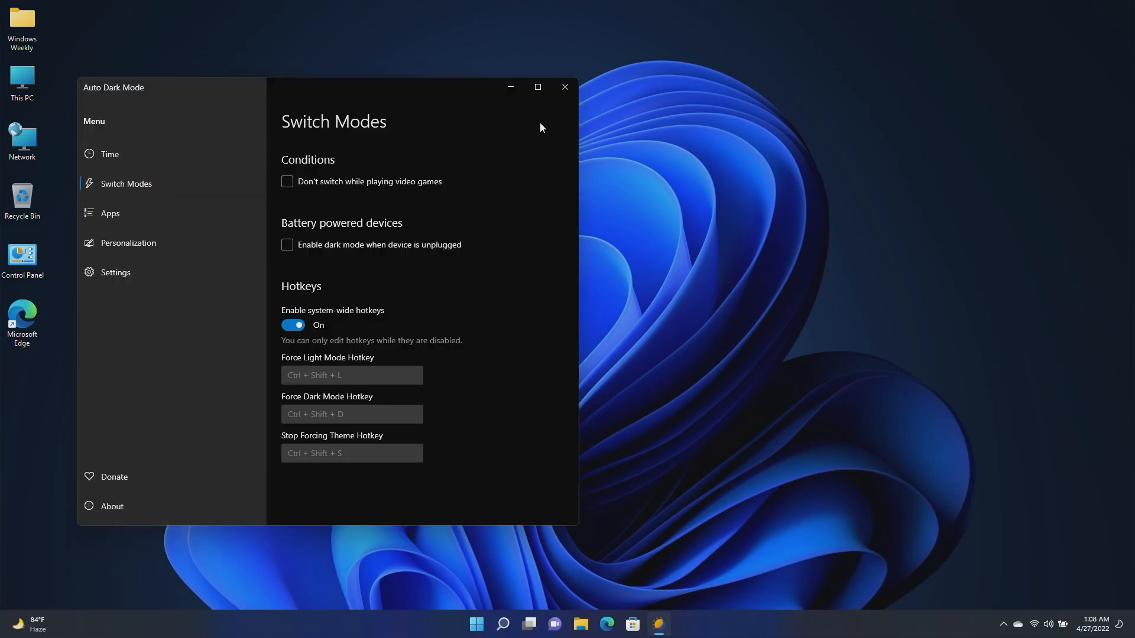
double_click(22, 80)
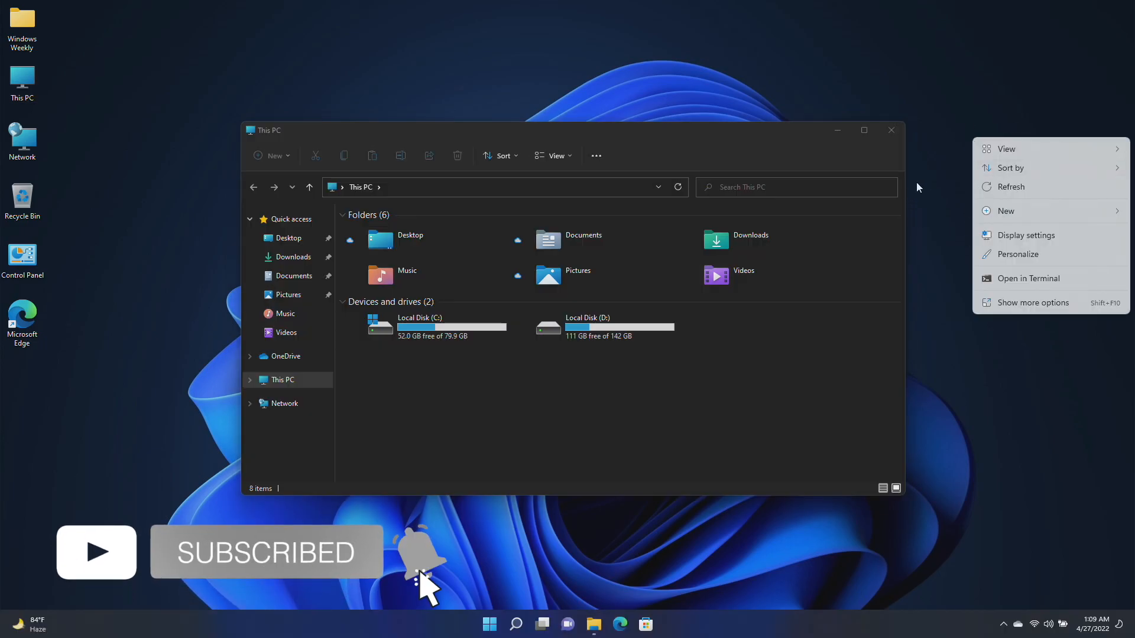
left_click(701, 371)
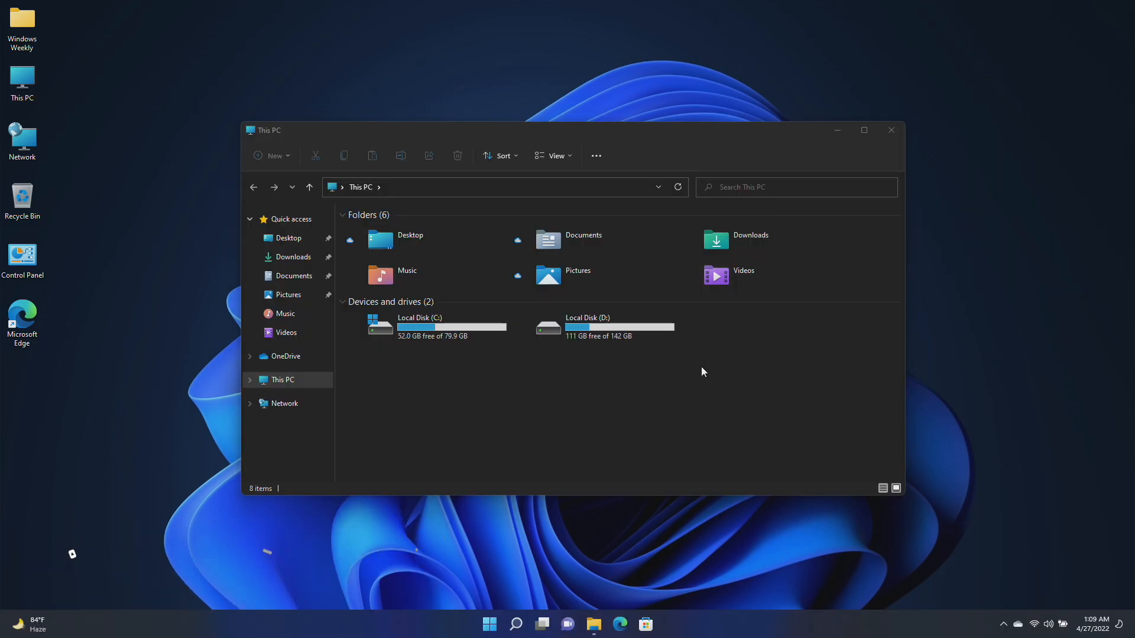